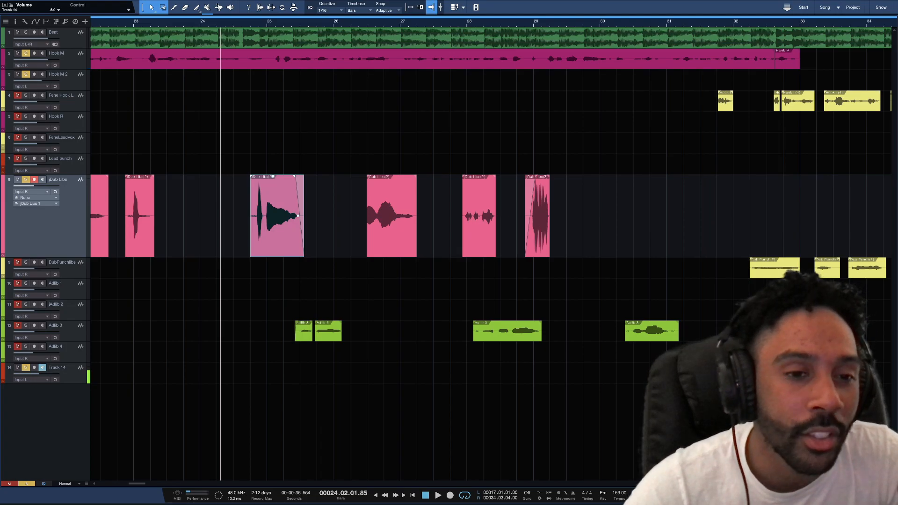
{"action": "mouse_move", "coordinate": [277, 230]}
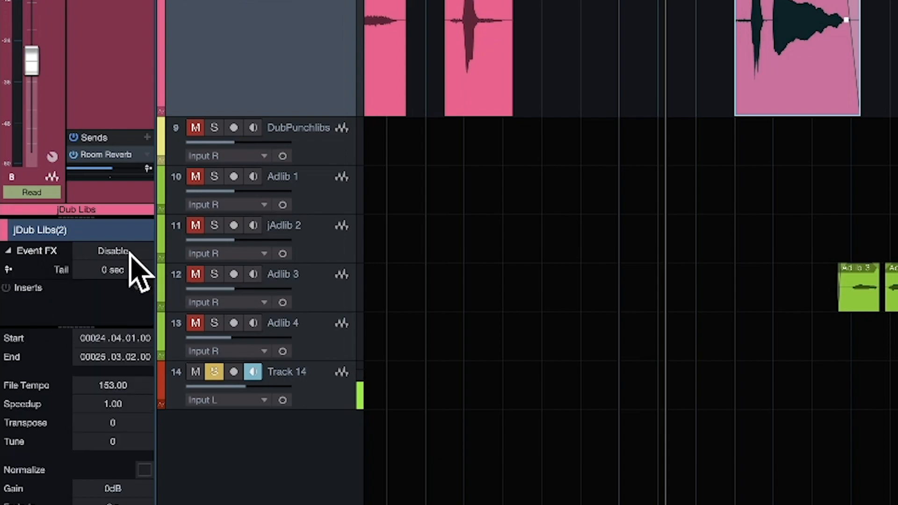
{"action": "mouse_move", "coordinate": [95, 318]}
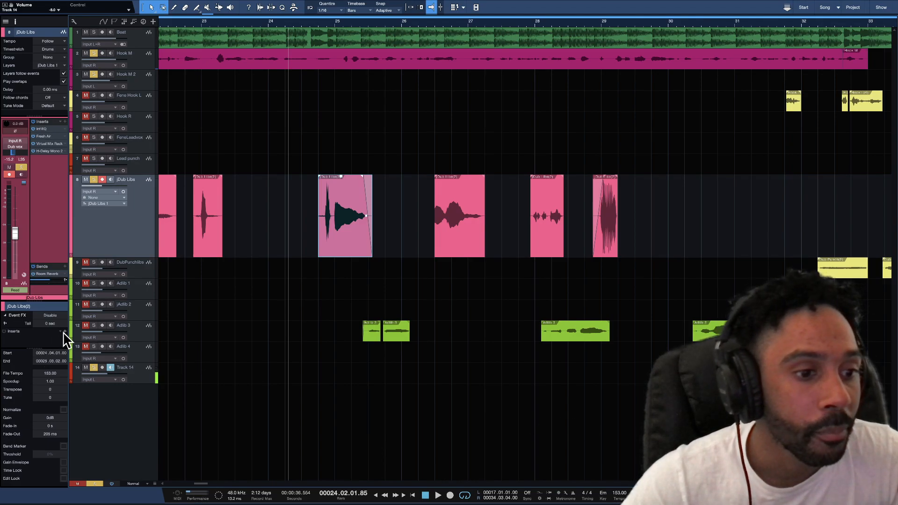
Add an H-Delay Mono to the vocal event's Event FX inserts, found by searching 'delay'
{"action": "left_click", "coordinate": [65, 332]}
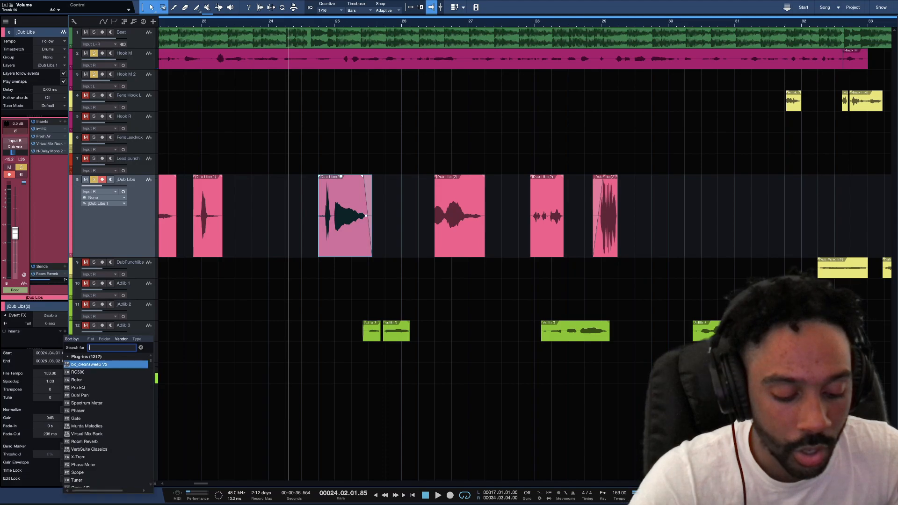
{"action": "type", "text": "delay"}
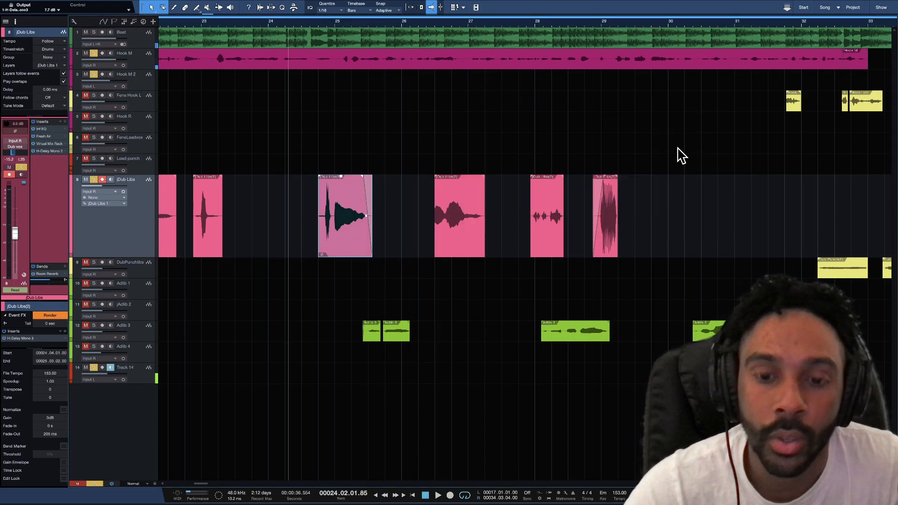
{"action": "mouse_move", "coordinate": [501, 256]}
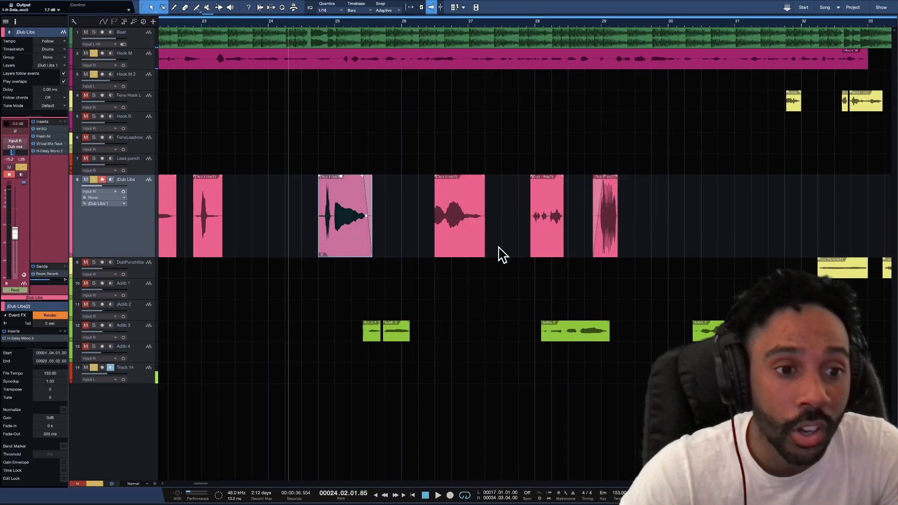